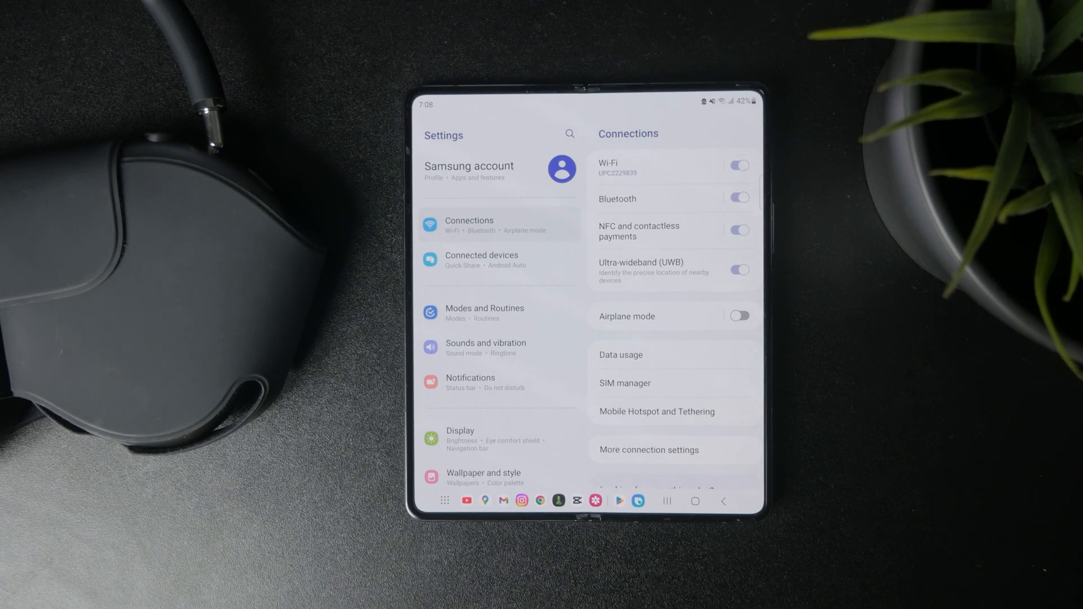
Step: Reach the Android Auto settings page through Connected devices
{"action": "left_click", "coordinate": [481, 261]}
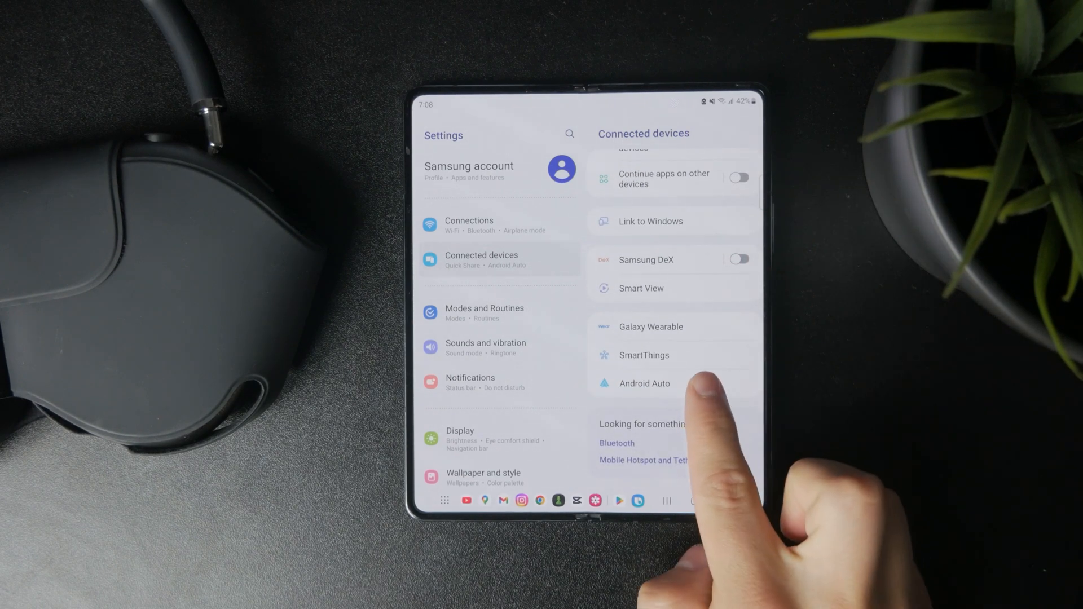
{"action": "left_click", "coordinate": [644, 383]}
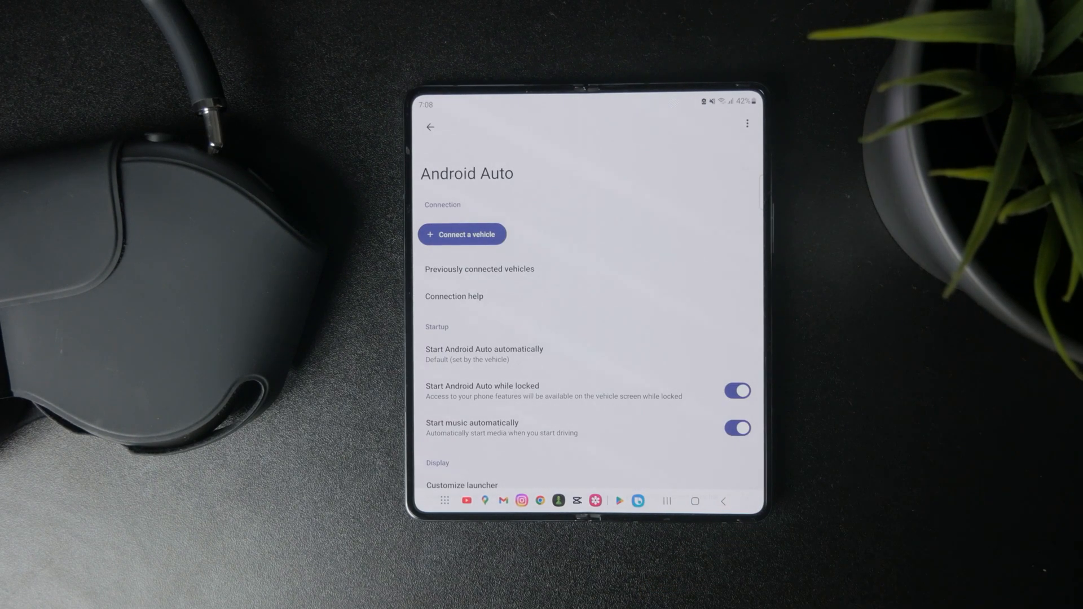
Step: Switch off 'Start music automatically' and 'Start Android Auto while locked', then view the auto-start choice with Default
{"action": "scroll", "scroll_direction": "down", "scroll_amount": 3}
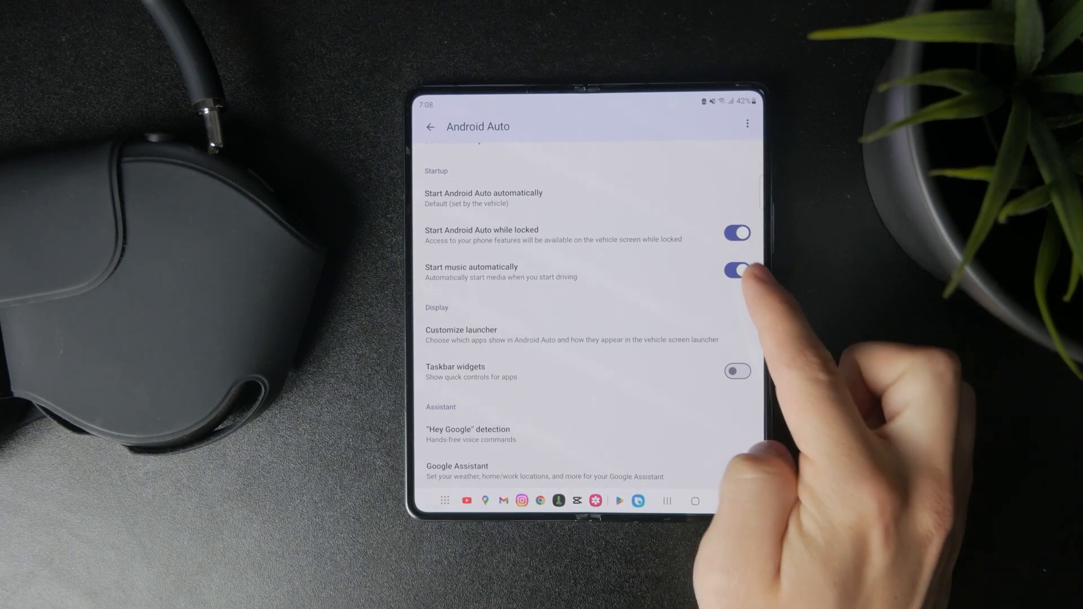
{"action": "left_click", "coordinate": [737, 269]}
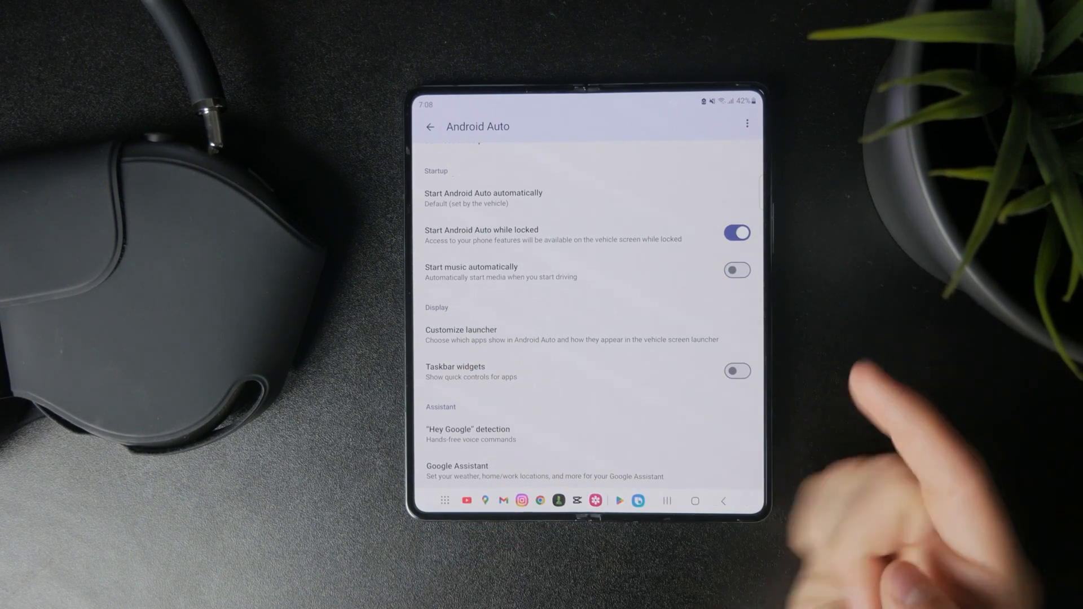
{"action": "left_click", "coordinate": [737, 232]}
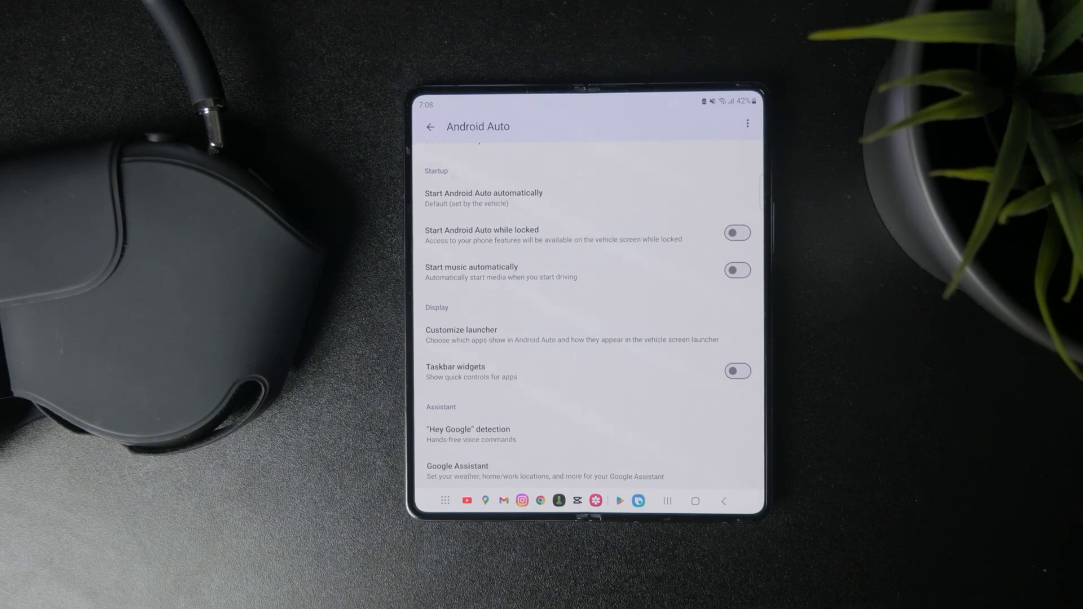
{"action": "left_click", "coordinate": [483, 196]}
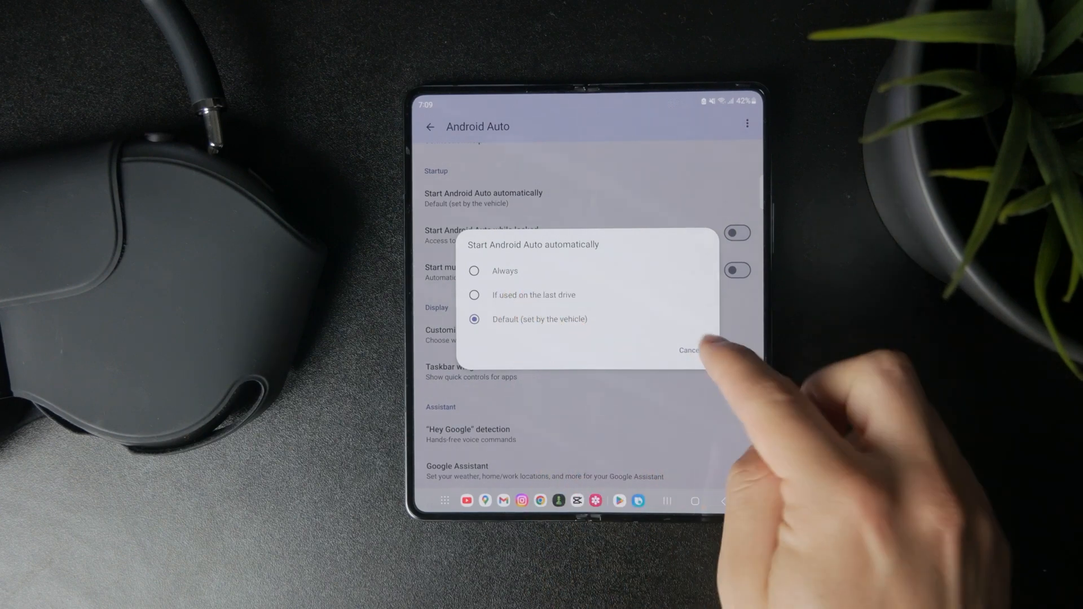
{"action": "left_click", "coordinate": [473, 294]}
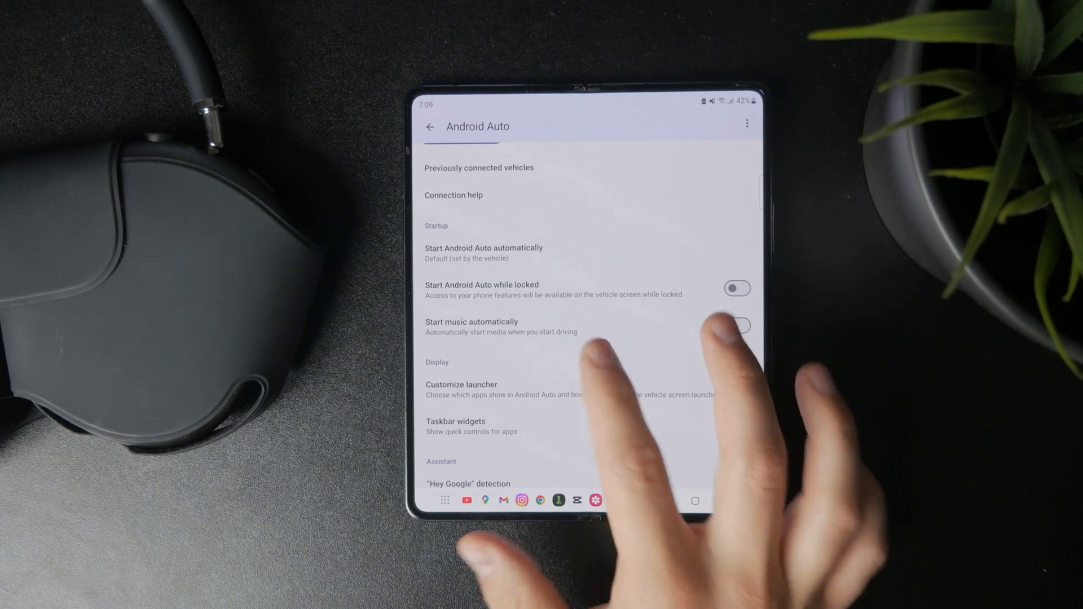
{"action": "scroll", "scroll_direction": "down", "scroll_amount": 3}
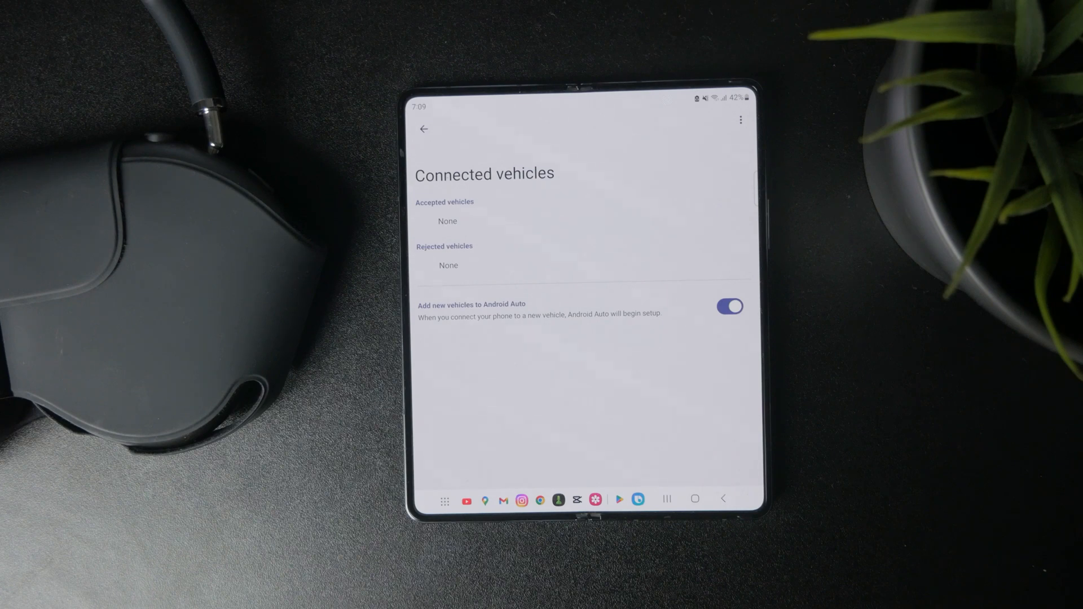
{"action": "left_click", "coordinate": [740, 120]}
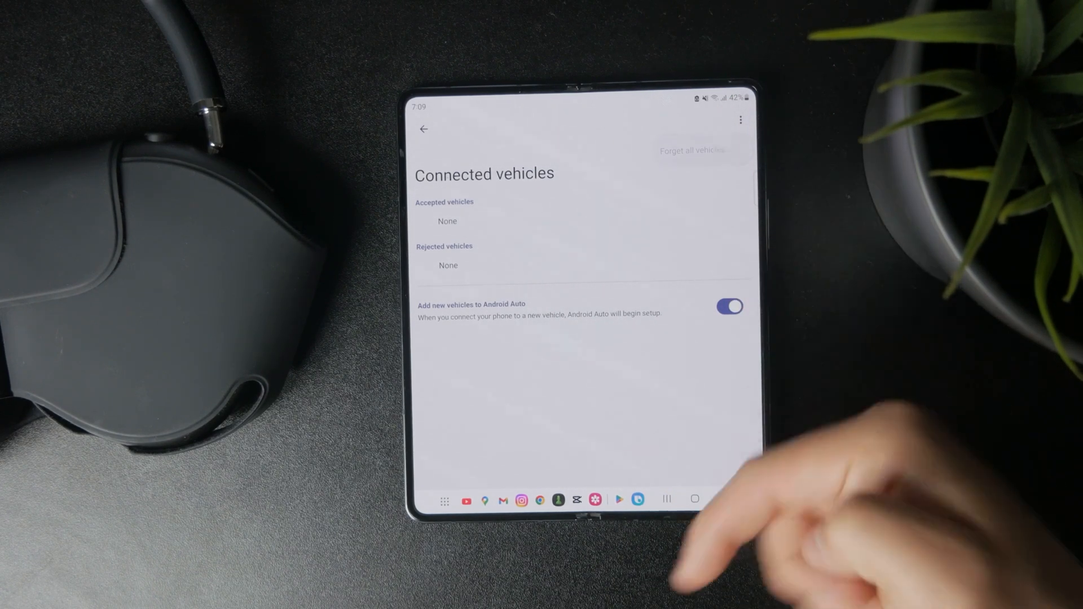
{"action": "left_click", "coordinate": [422, 130]}
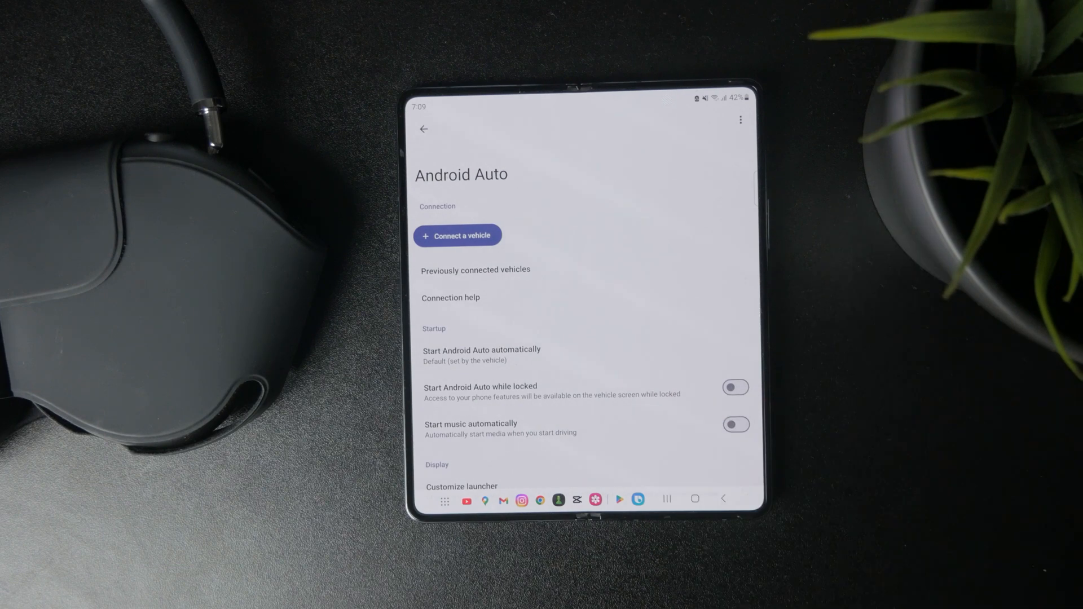